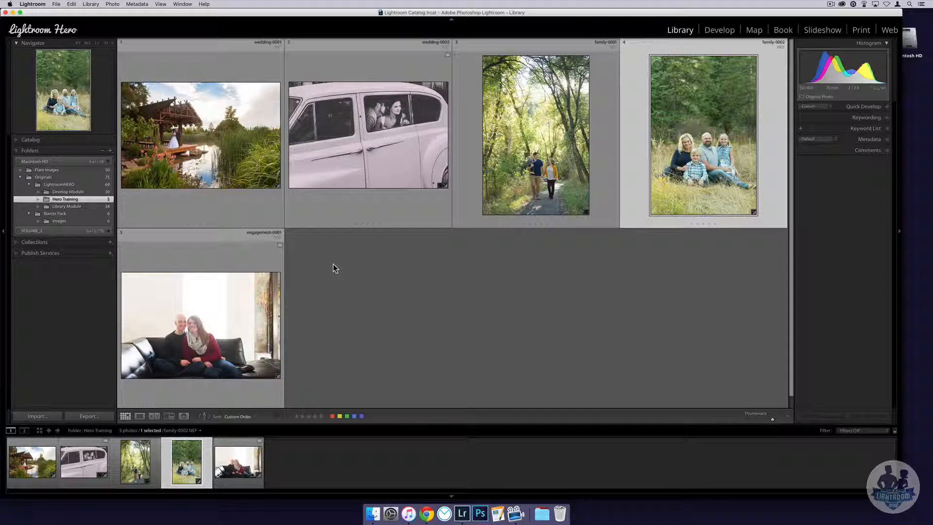
mouse_move(76, 349)
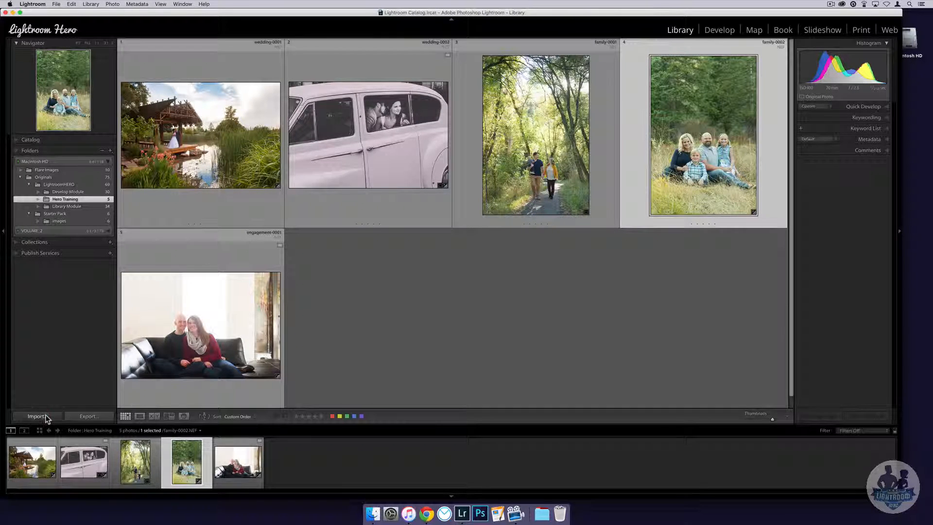
Open the Import window and expand the Metadata preset dropdown under Apply During Import
left_click(36, 416)
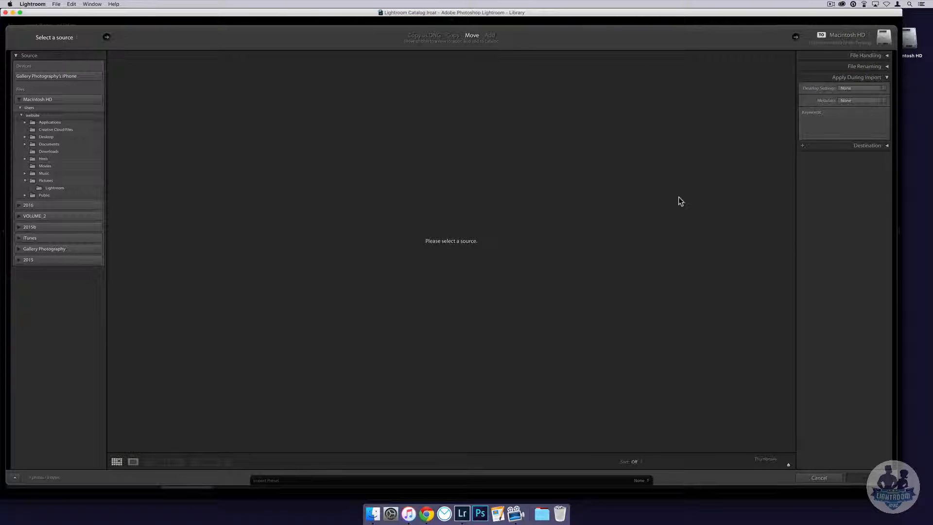
mouse_move(729, 90)
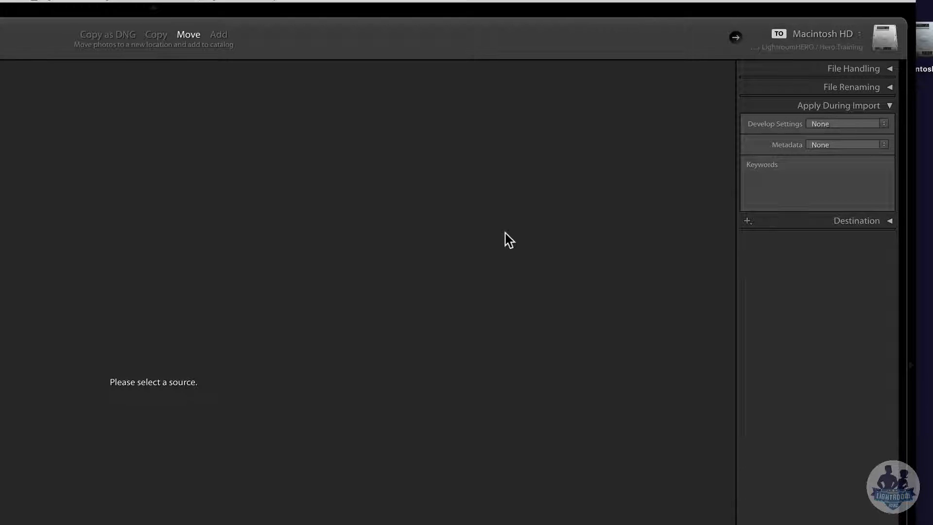
mouse_move(880, 149)
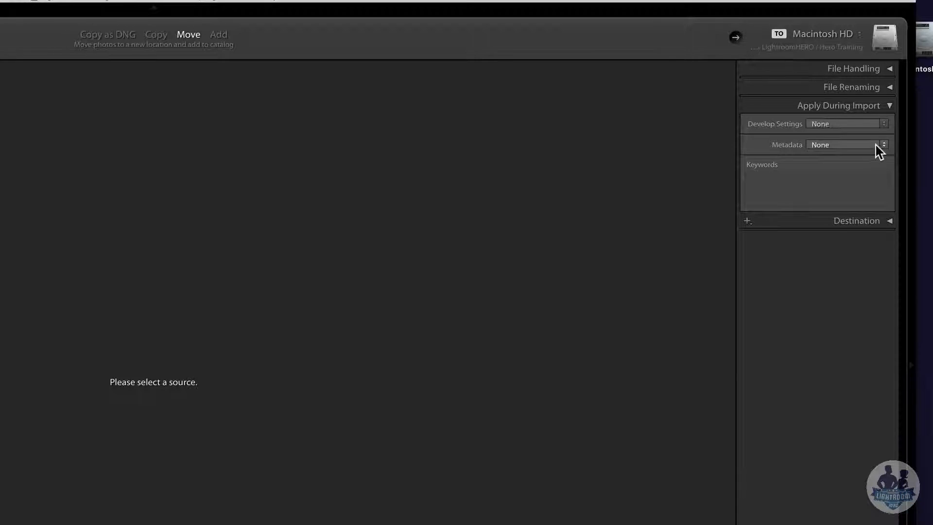
left_click(846, 144)
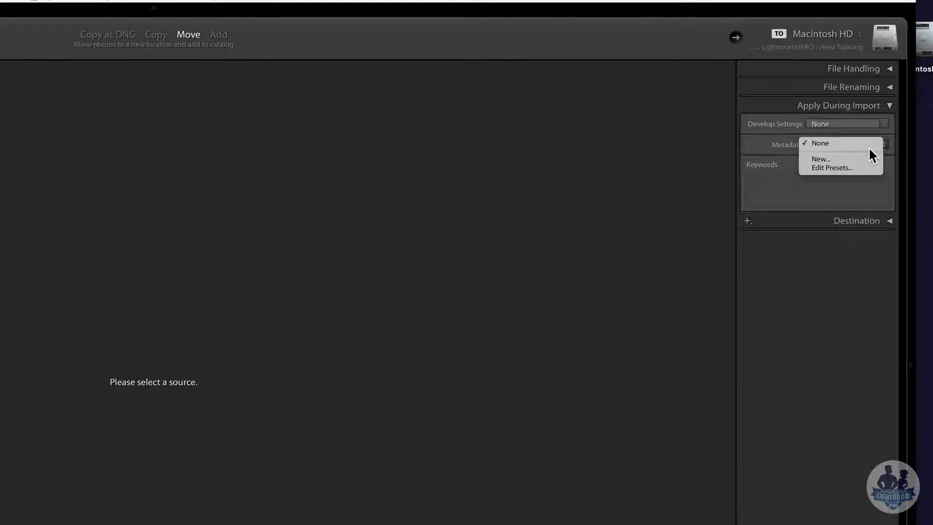
mouse_move(821, 159)
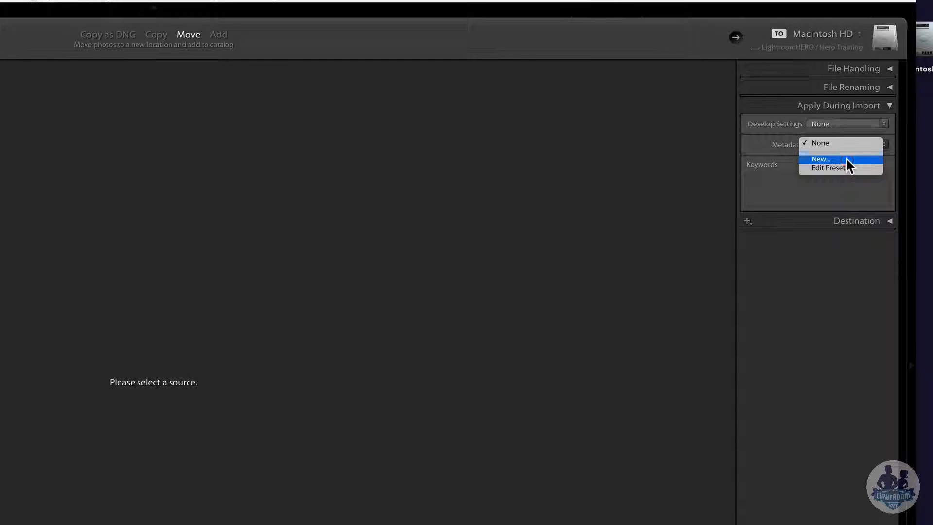
Start a new untitled metadata preset and scroll down to its IPTC Copyright section
left_click(821, 158)
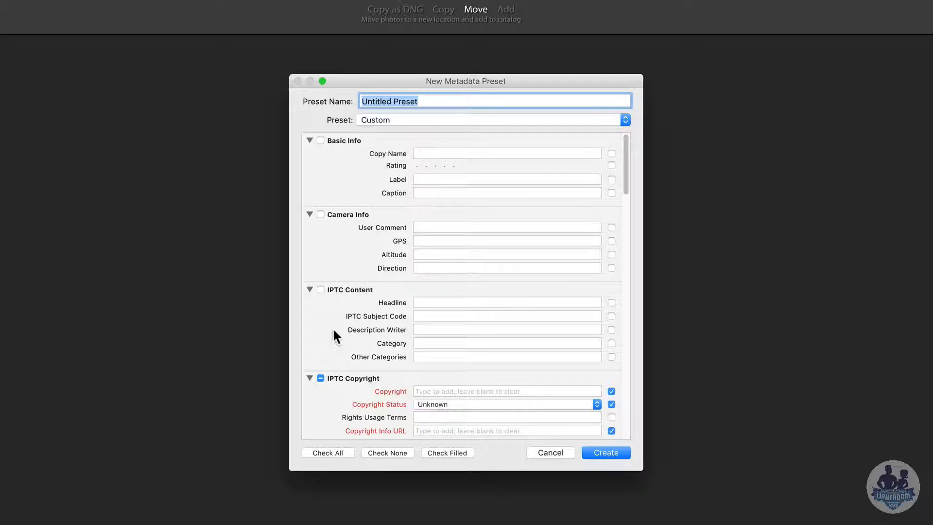
scroll("down", 3)
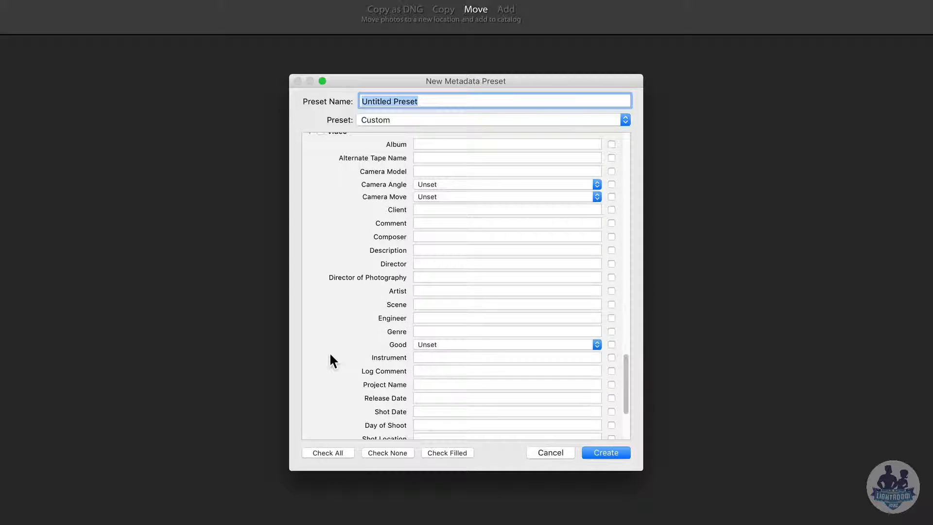
scroll("down", 3)
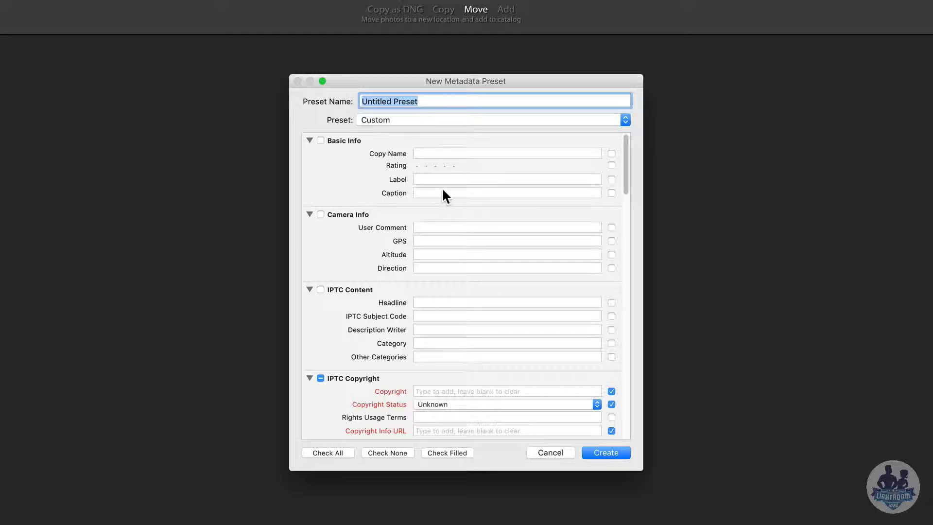
scroll("down", 3)
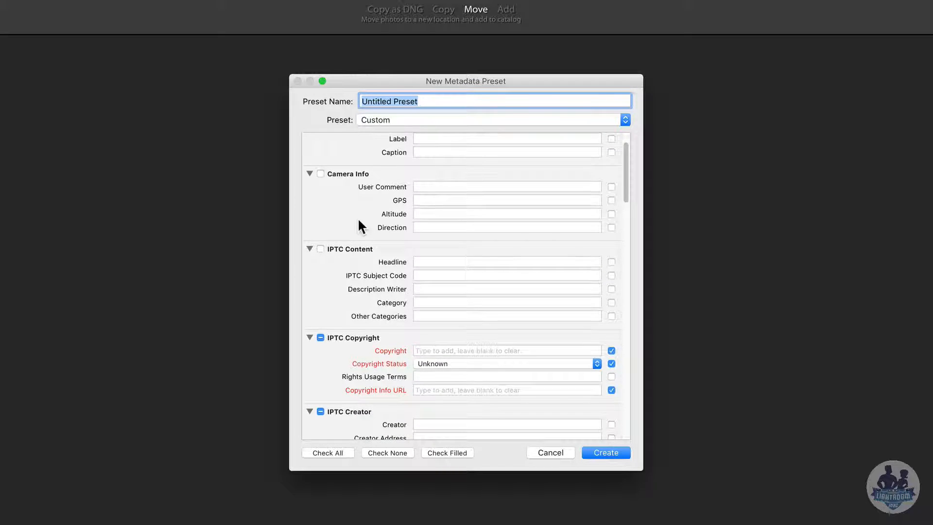
scroll("down", 3)
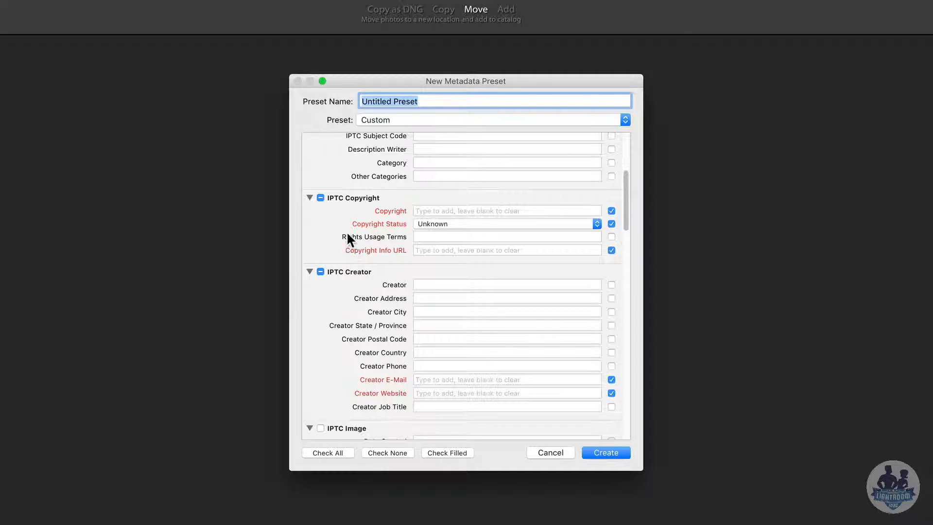
scroll("down", 3)
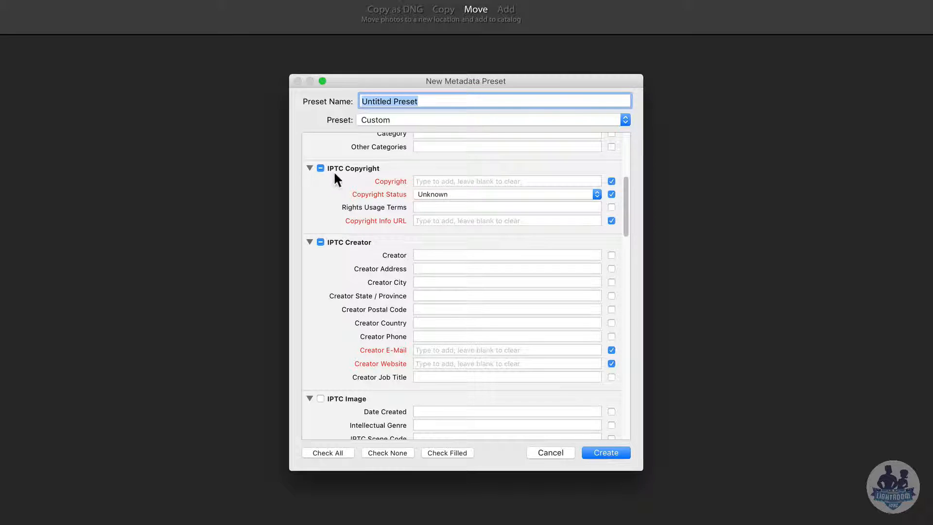
mouse_move(371, 180)
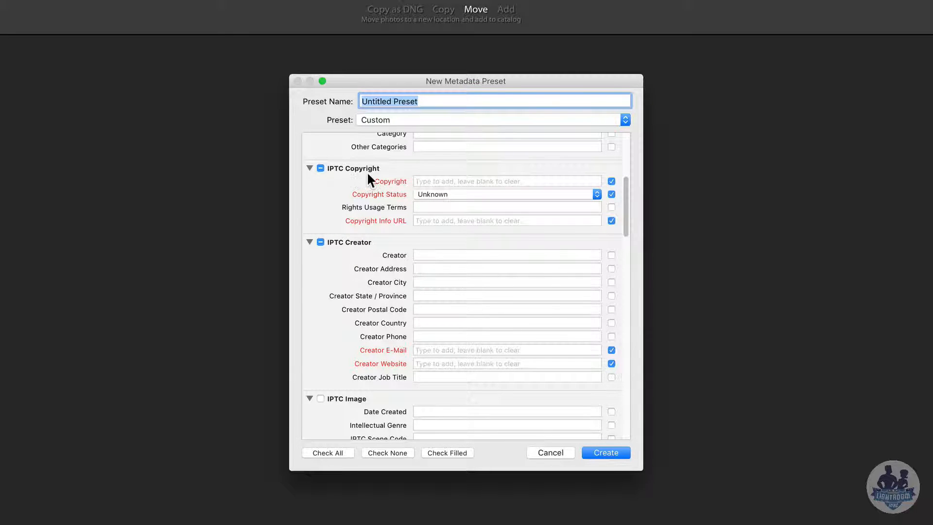
mouse_move(363, 253)
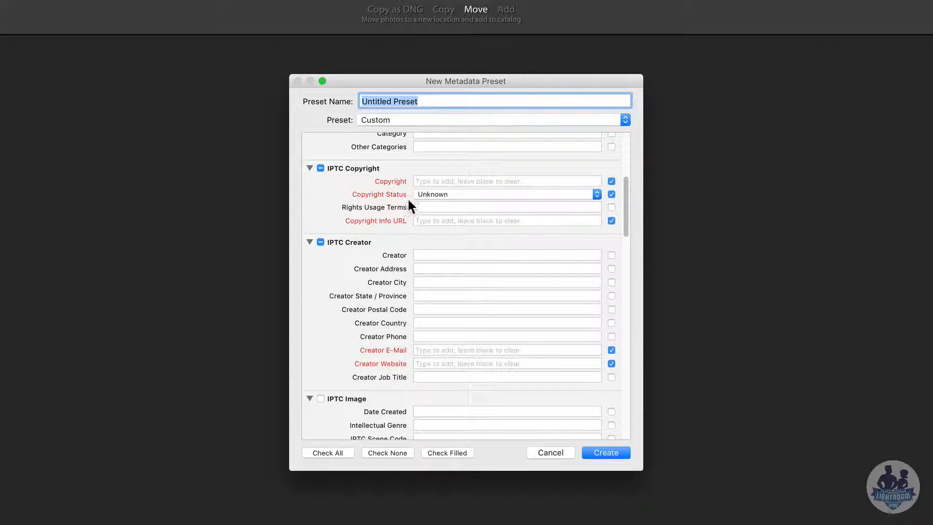
Enter '© Lightroom Hero' as the copyright notice and set Copyright Status to Copyrighted
left_click(506, 181)
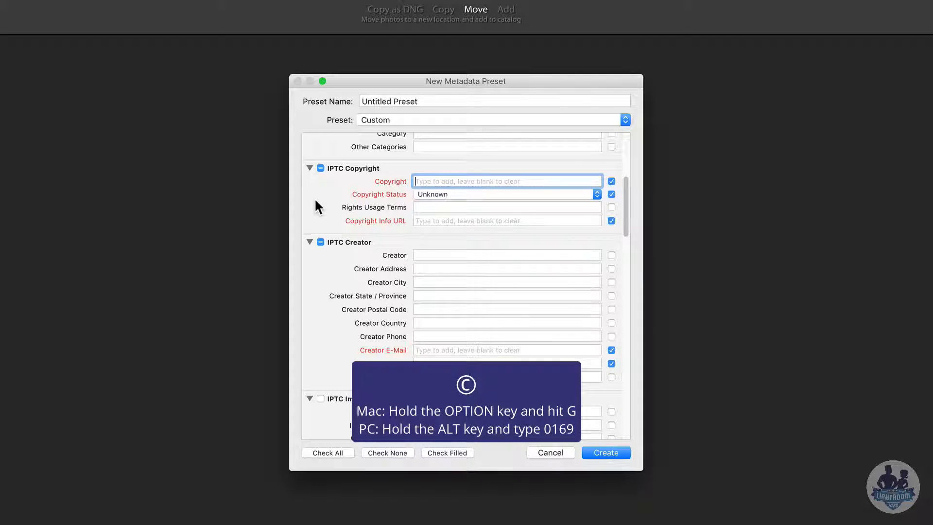
type("© 2016 L")
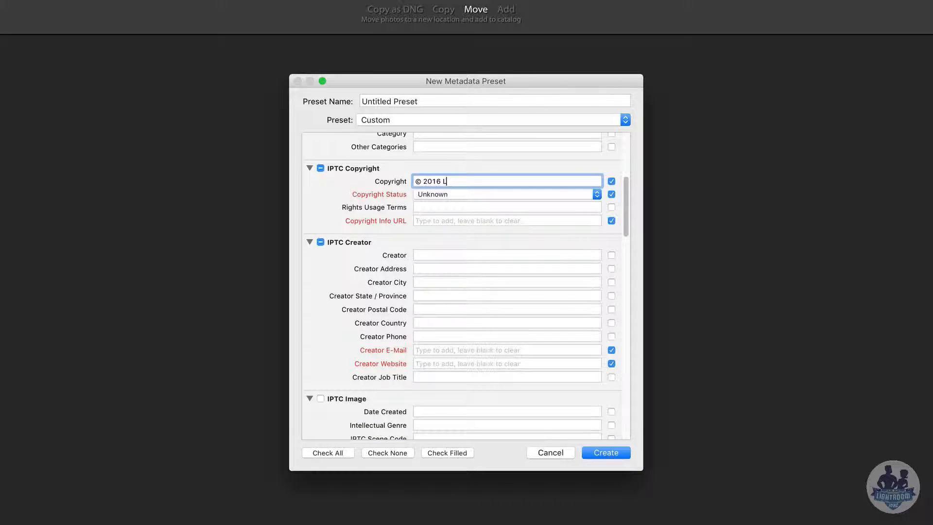
type("ightroom Hero")
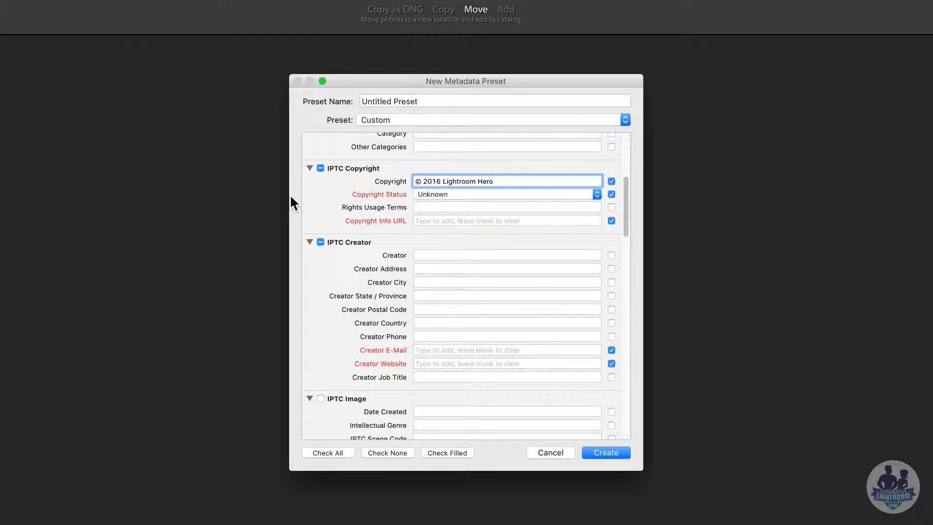
left_click(507, 181)
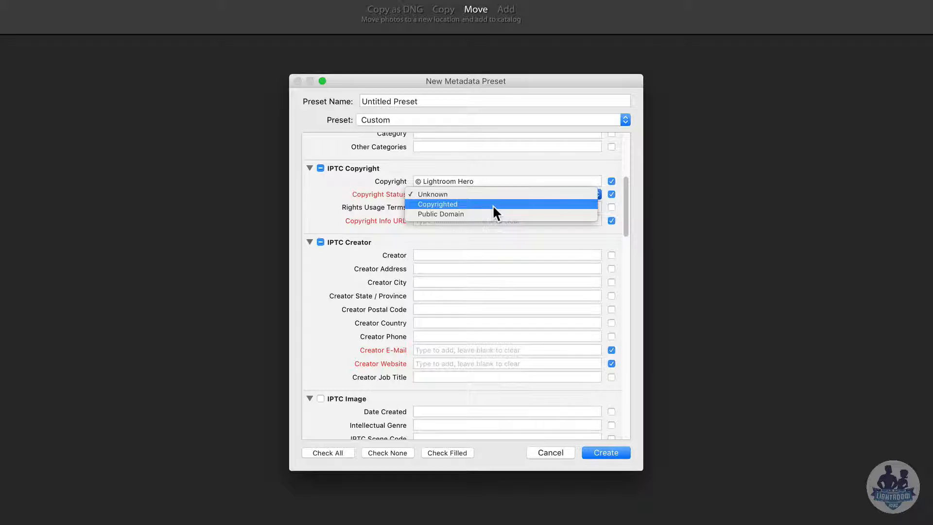
left_click(438, 204)
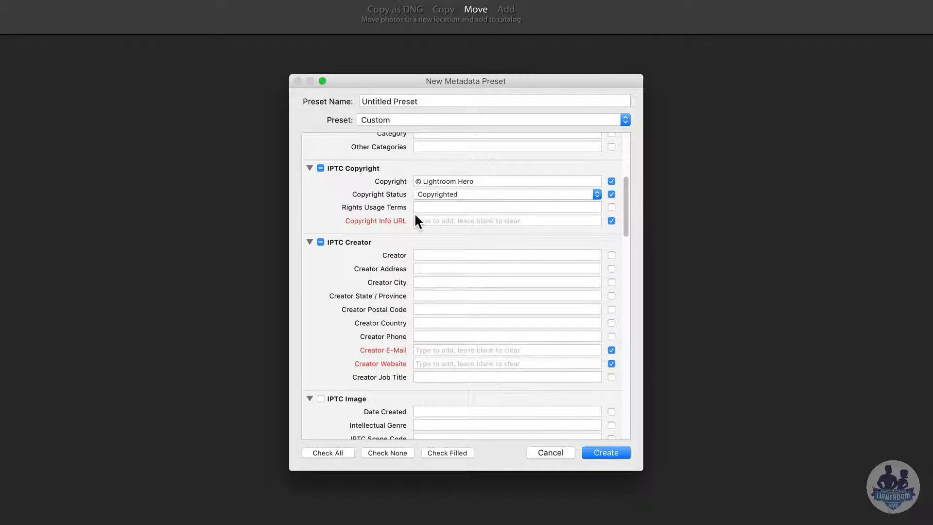
Enter the lightroomhero.com contact page as the copyright info URL
left_click(506, 220)
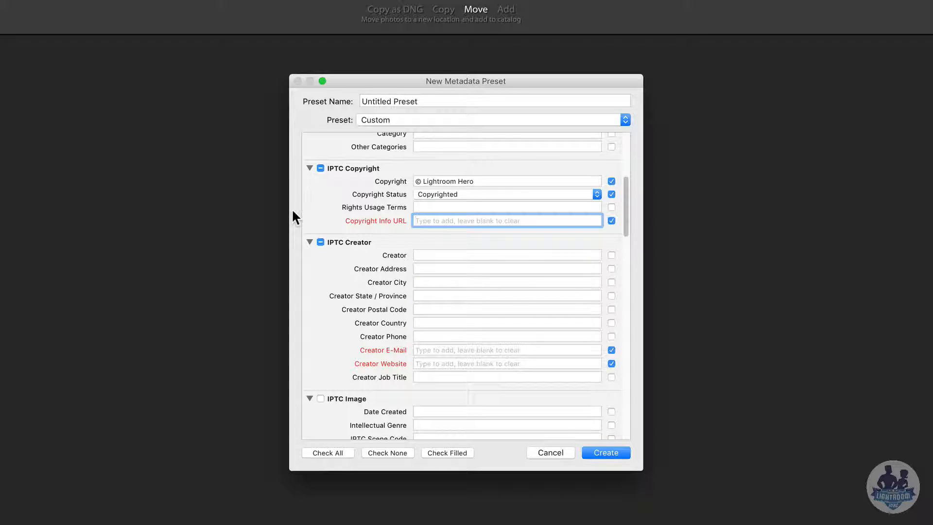
type("http")
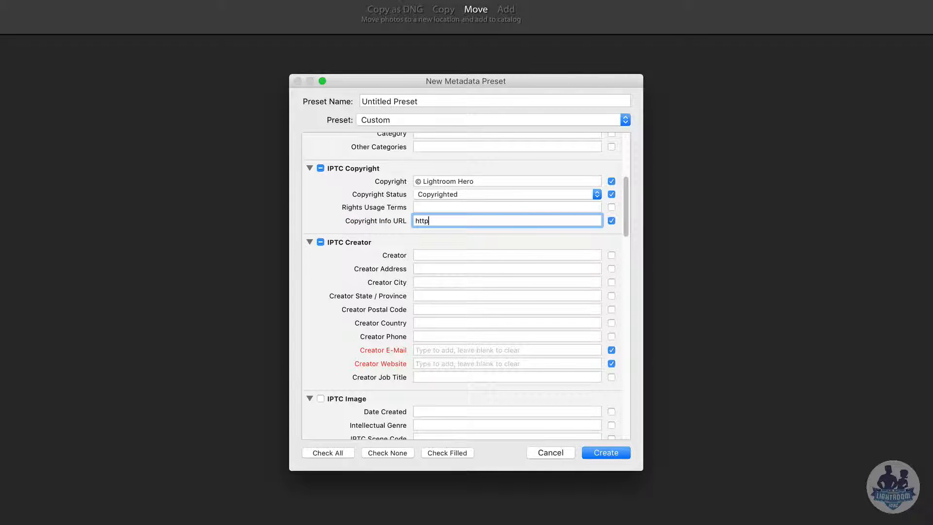
type("://w")
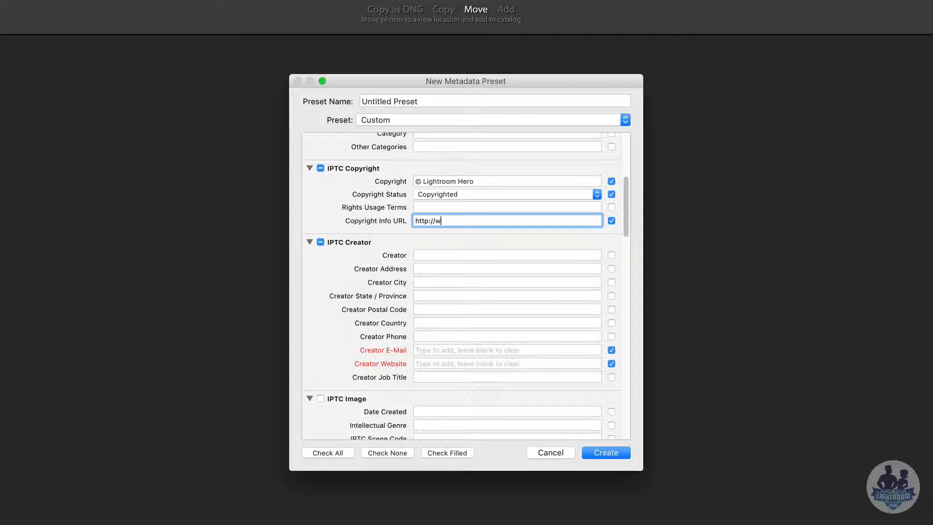
key("Backspace")
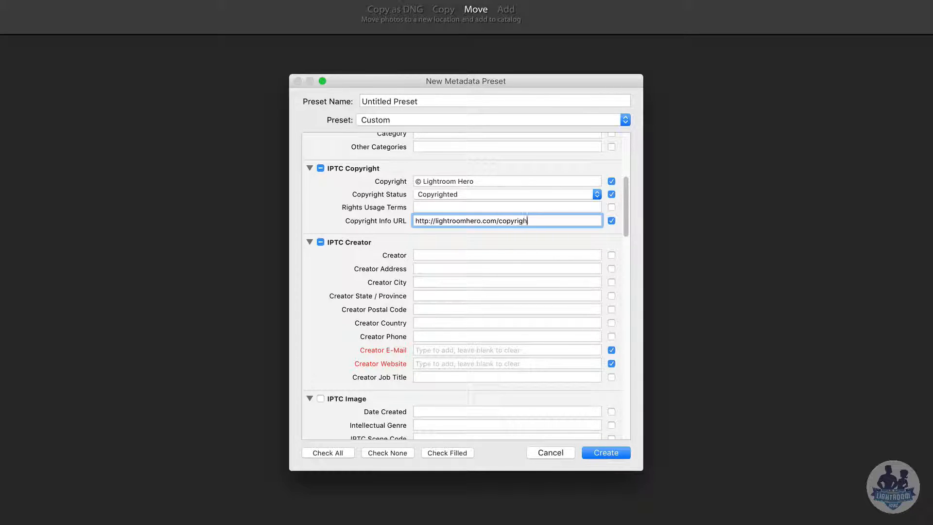
key("Backspace")
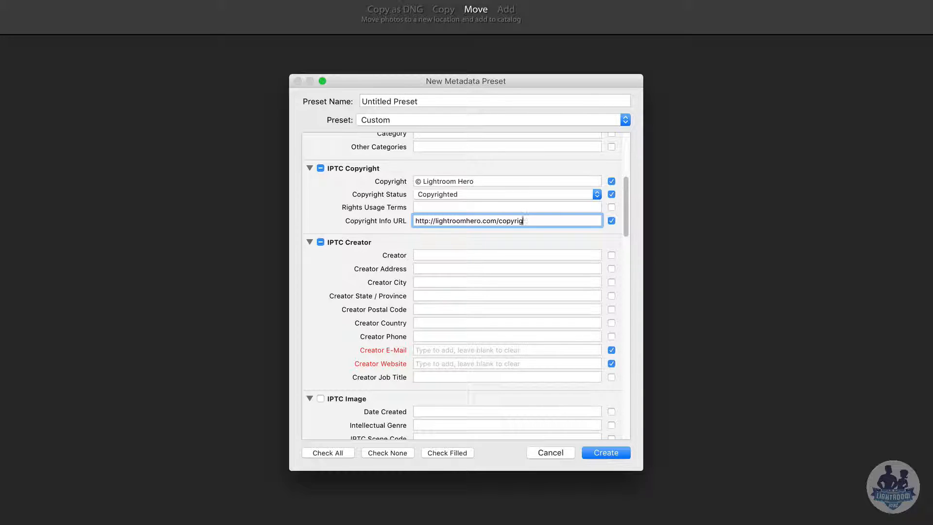
type("contact")
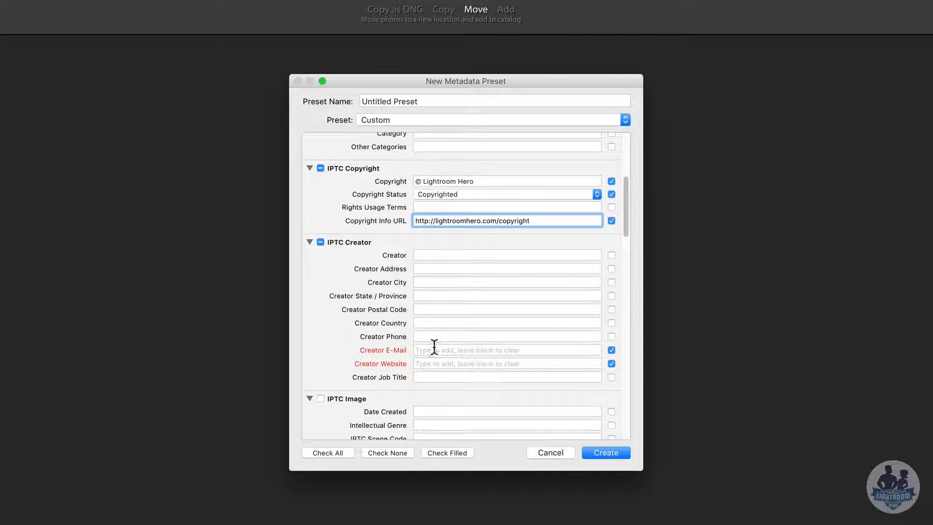
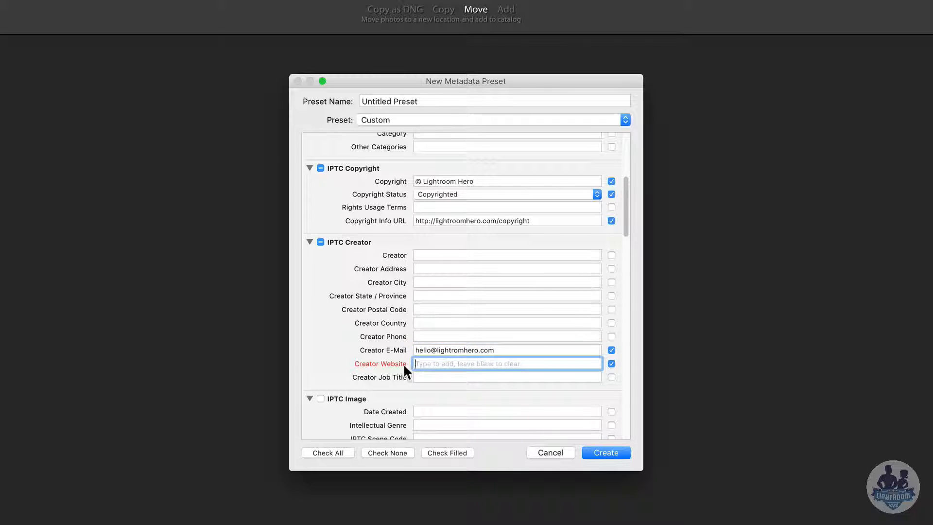
Fill in the lightroomhero.com creator e-mail and creator website
type("http://")
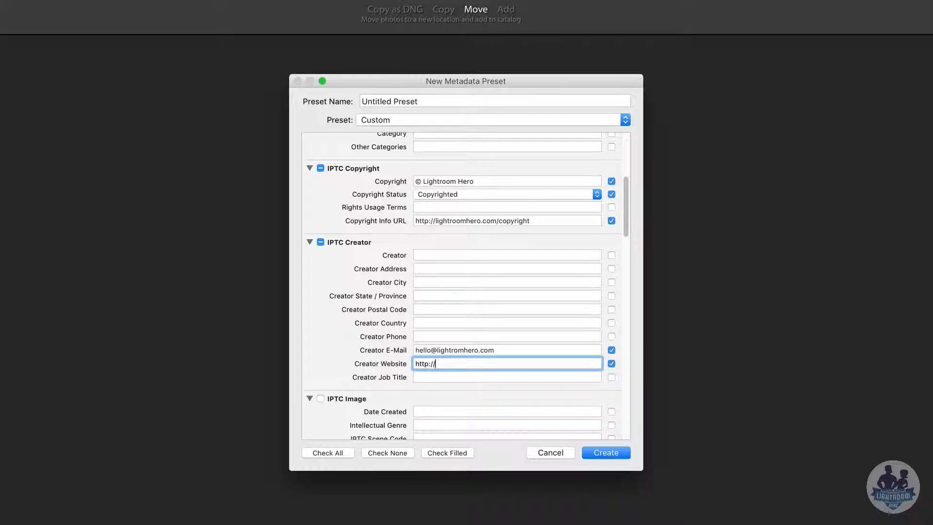
type("https")
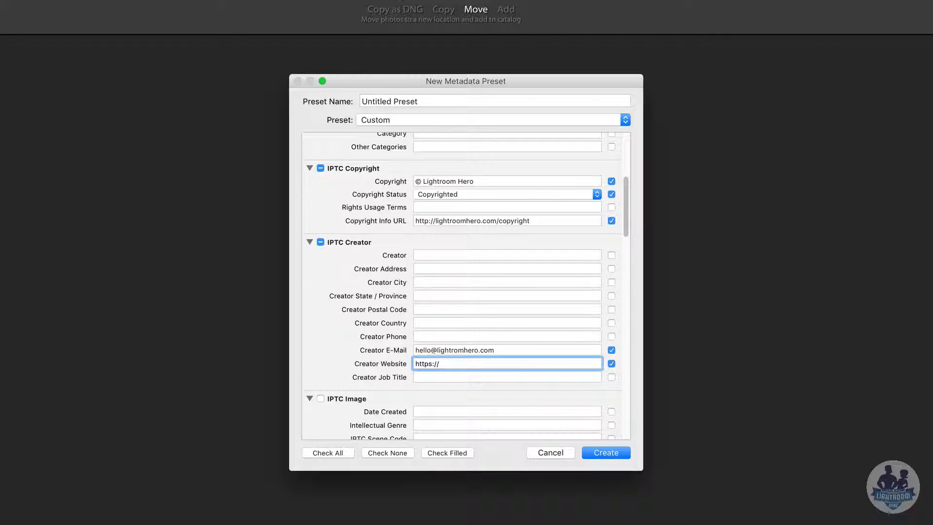
type("lightroomhero.com")
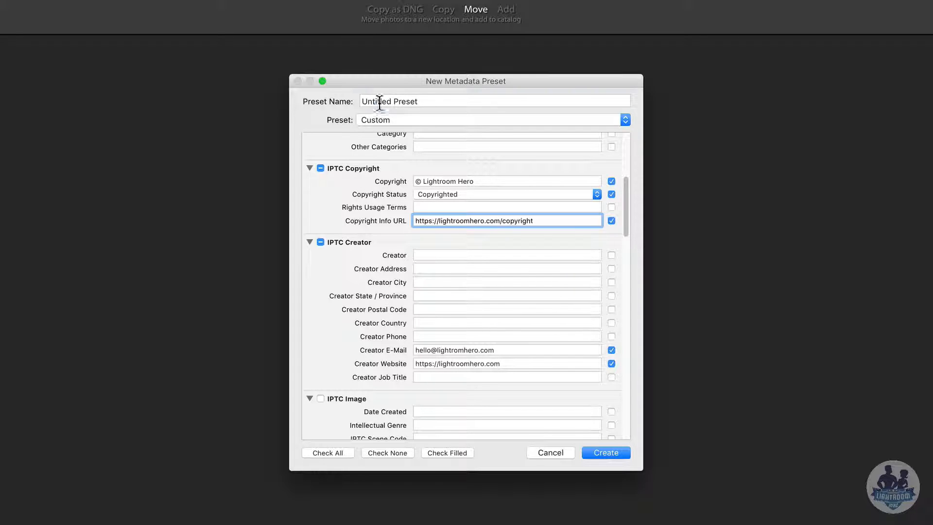
Name the preset '© Lightroom Hero' and create it
left_click(493, 100)
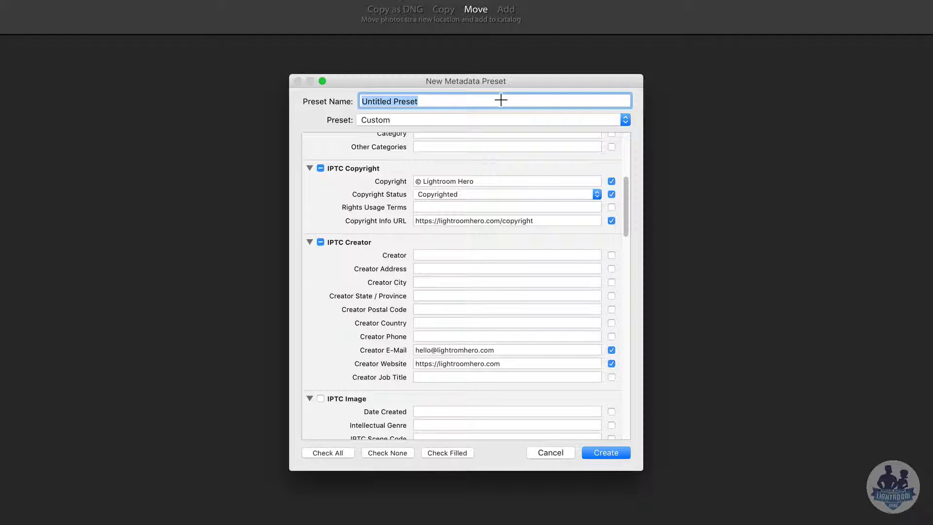
type("© Lightroom Hero")
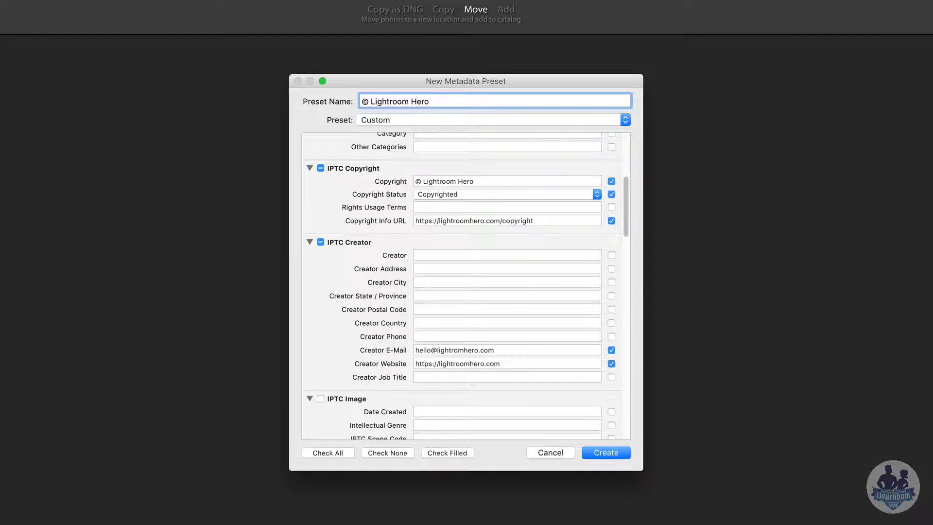
left_click(605, 452)
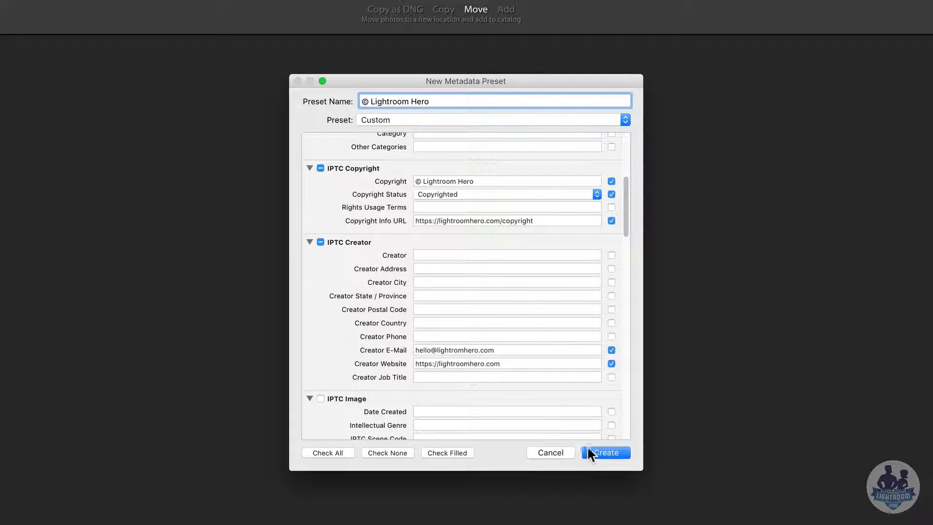
left_click(604, 453)
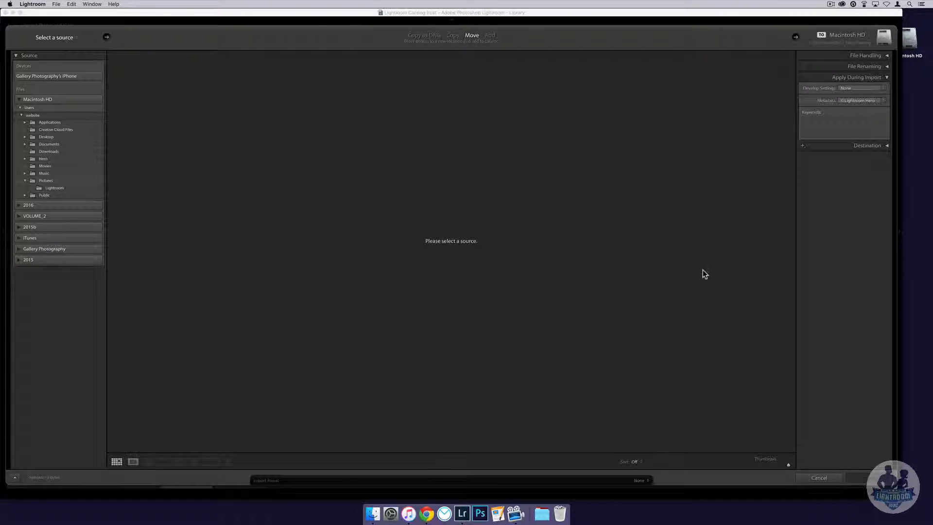
mouse_move(717, 398)
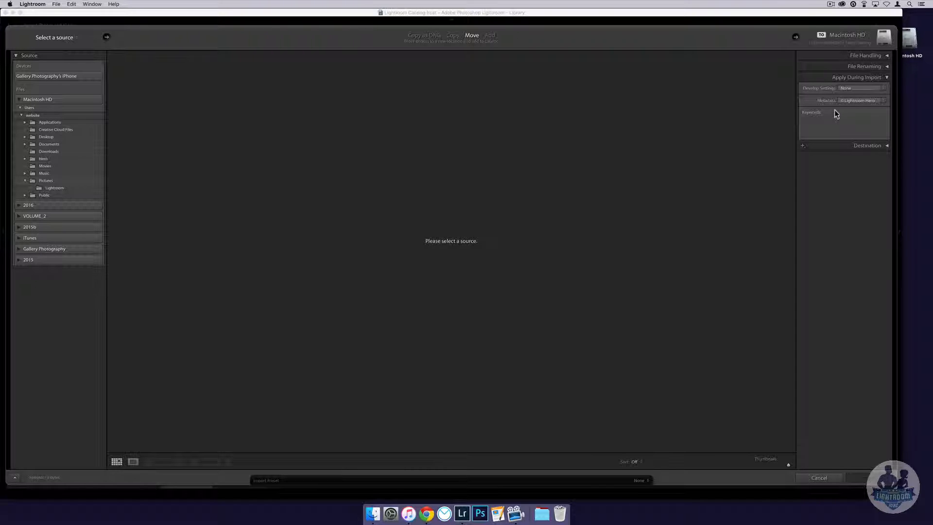
mouse_move(656, 191)
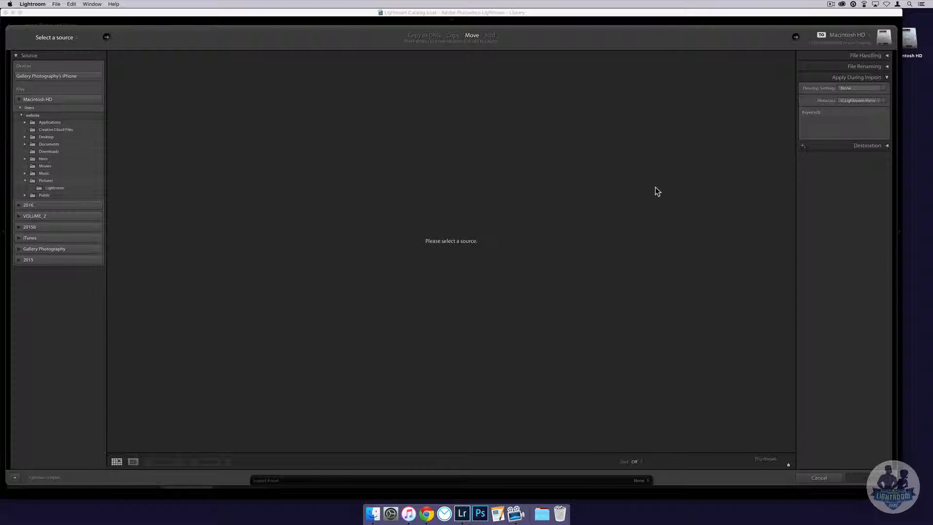
mouse_move(796, 445)
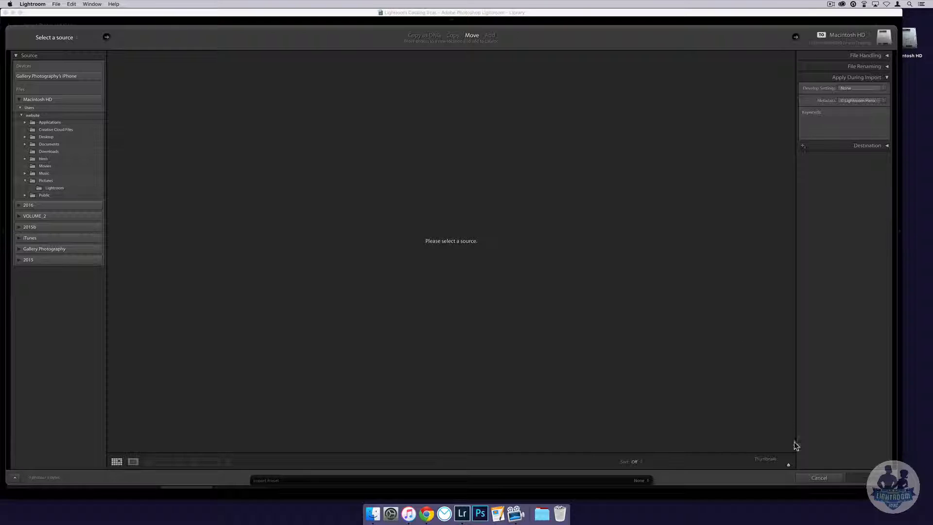